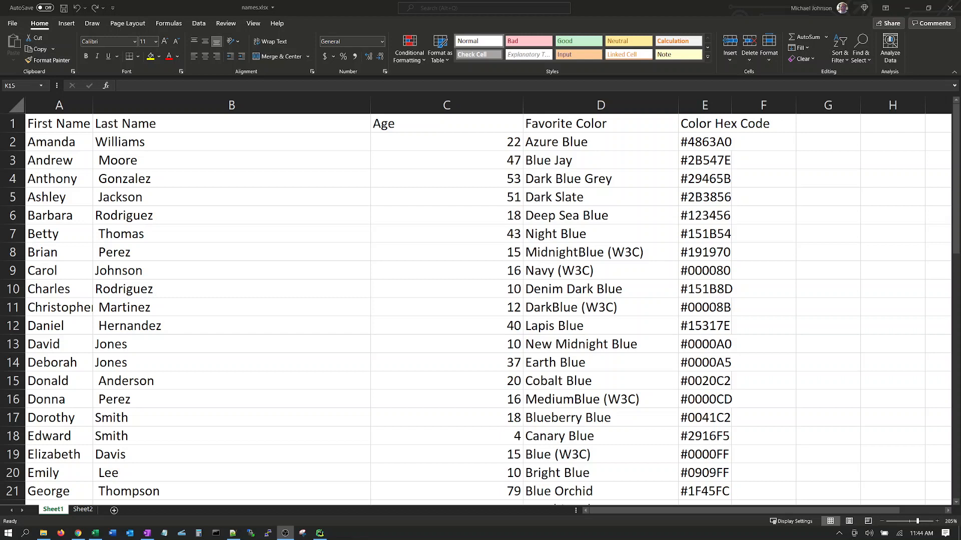
mouse_move(360, 335)
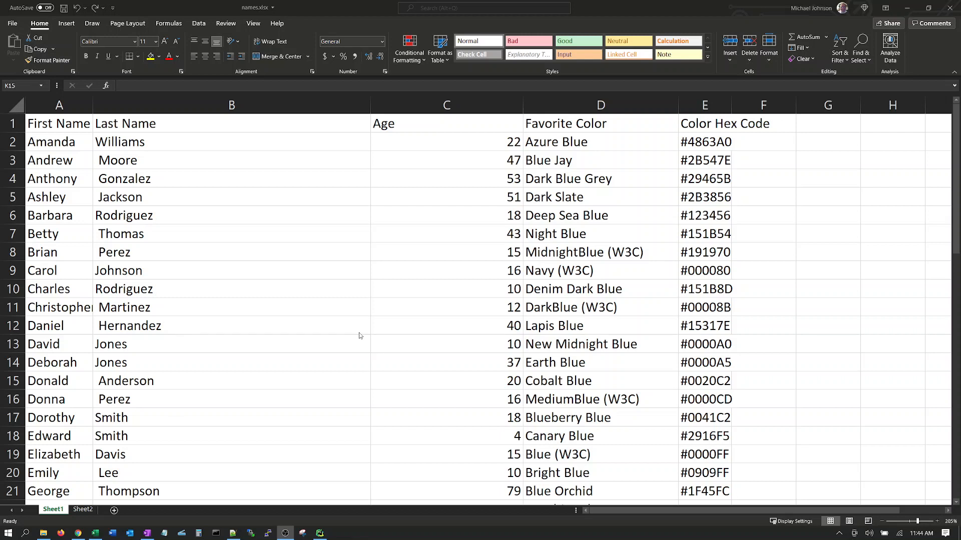
mouse_move(354, 320)
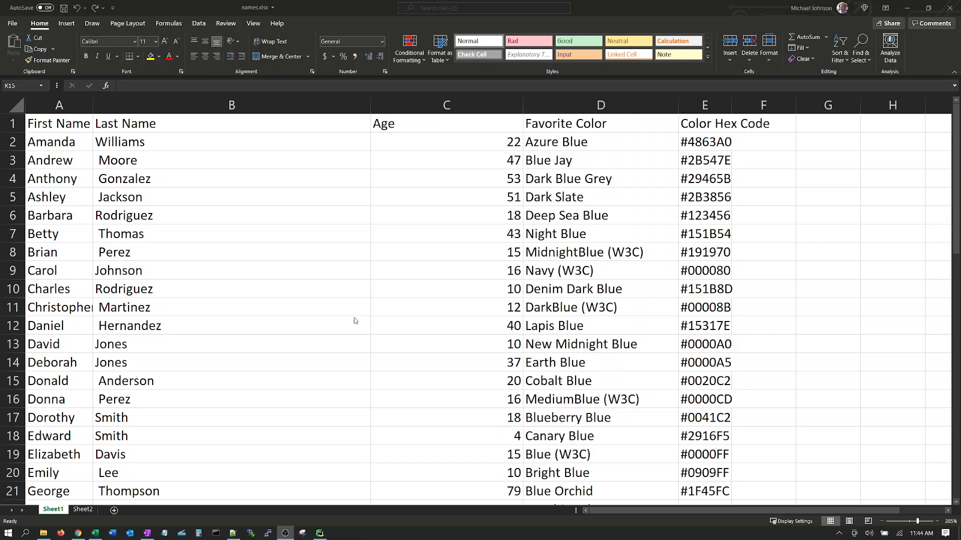
mouse_move(142, 197)
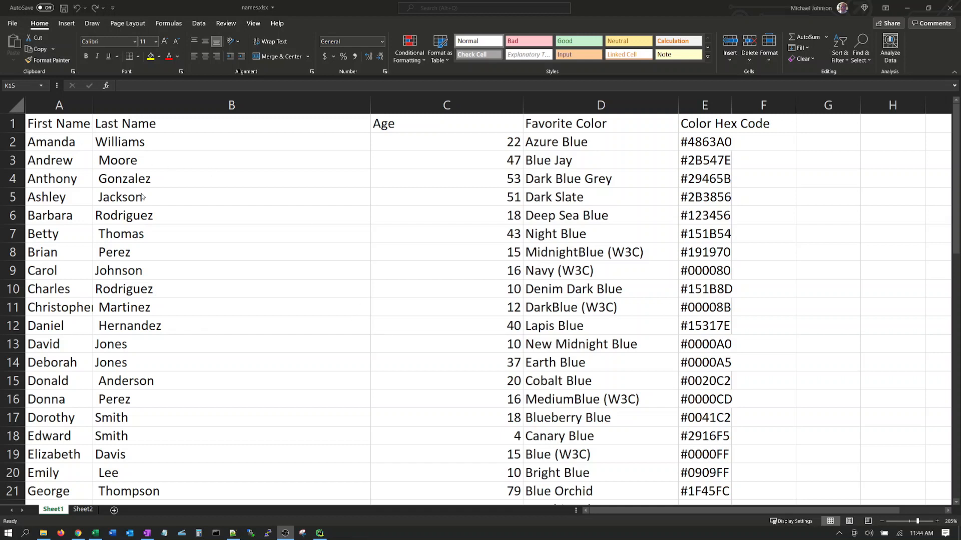
mouse_move(39, 104)
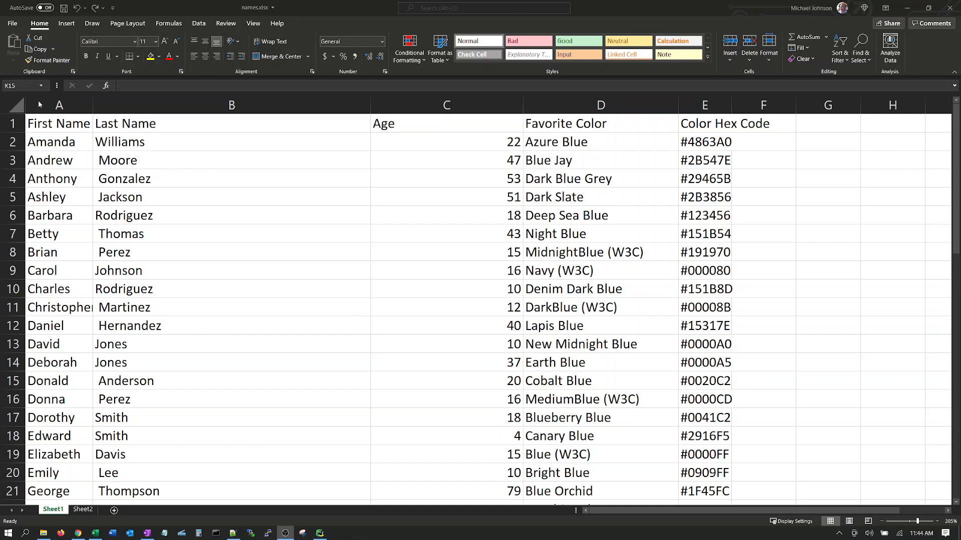
mouse_move(406, 198)
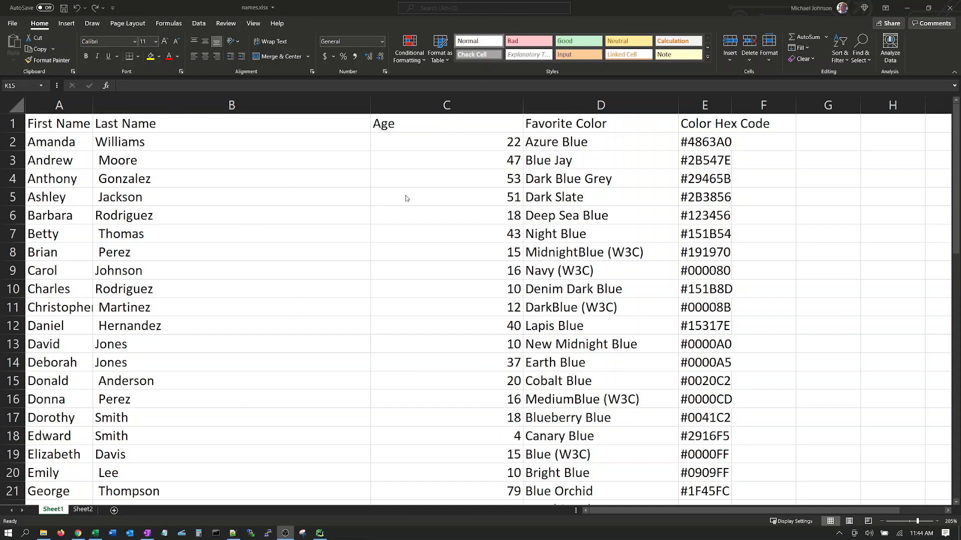
mouse_move(88, 142)
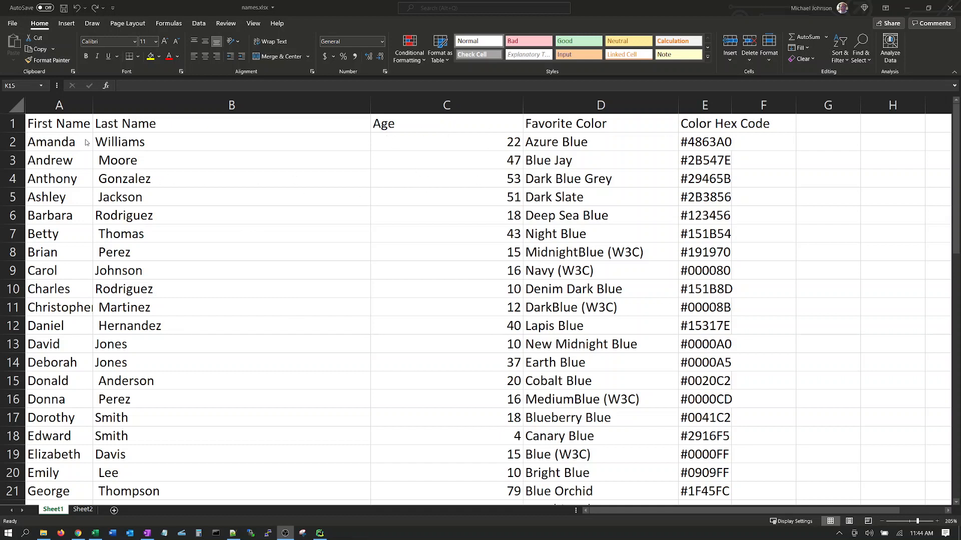
mouse_move(545, 80)
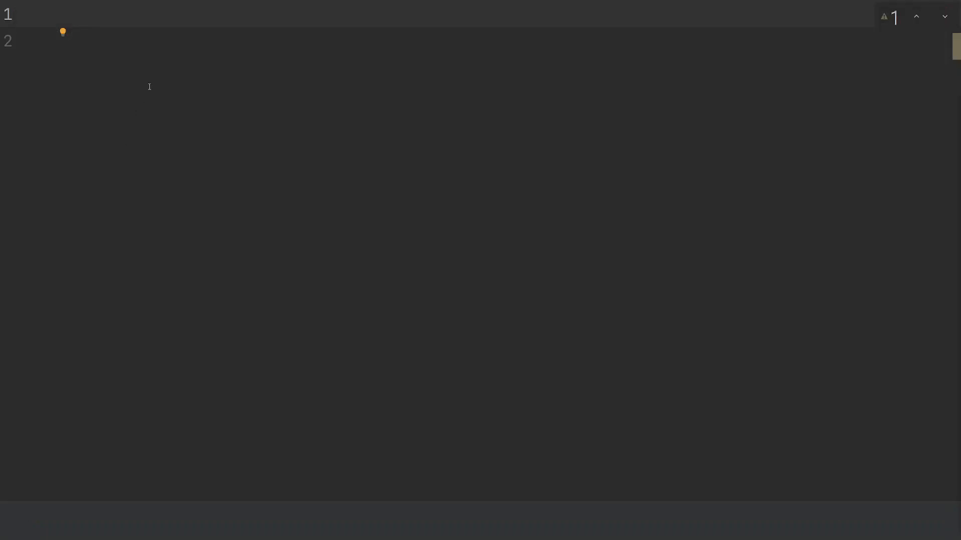
Import load_workbook from openpyxl at the top of the script
text(from openpyxl import loa)
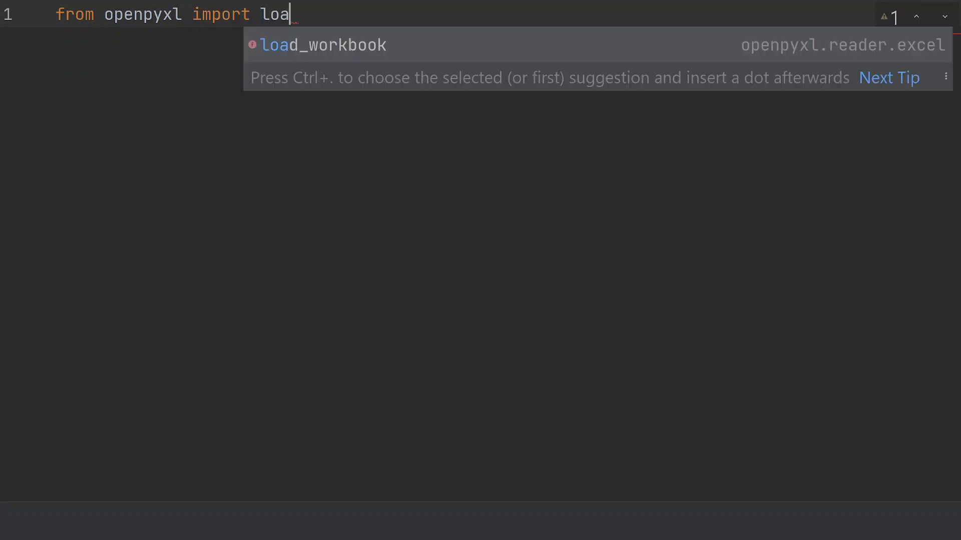
text(d_)
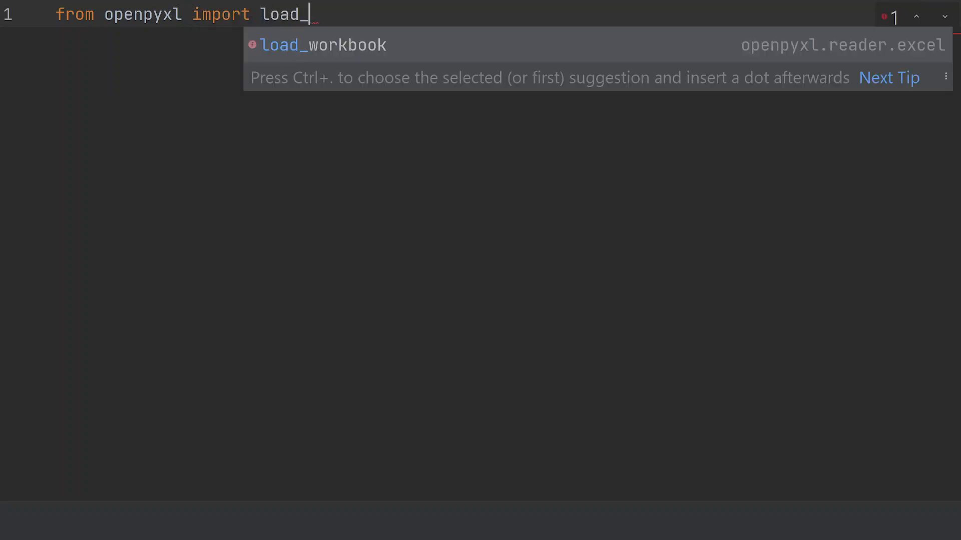
click(323, 44)
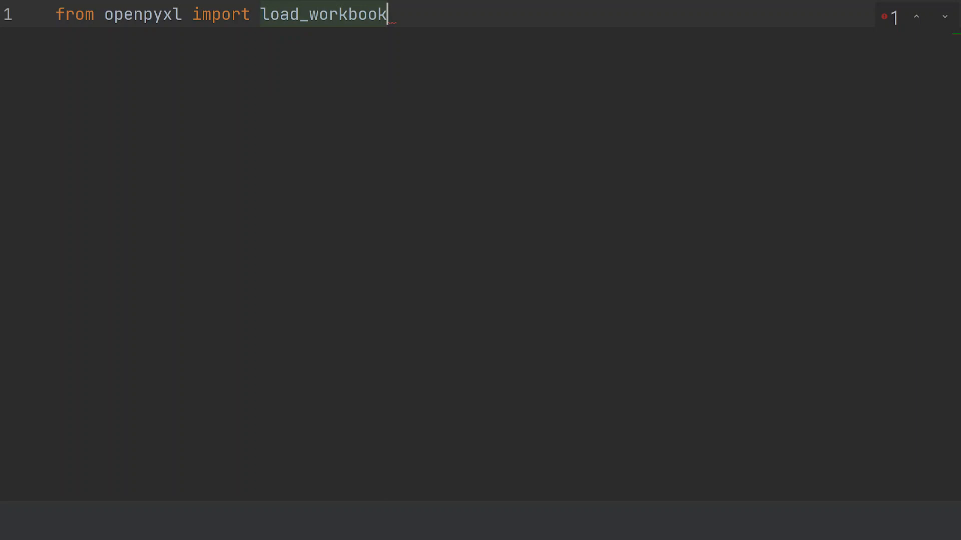
key(Enter)
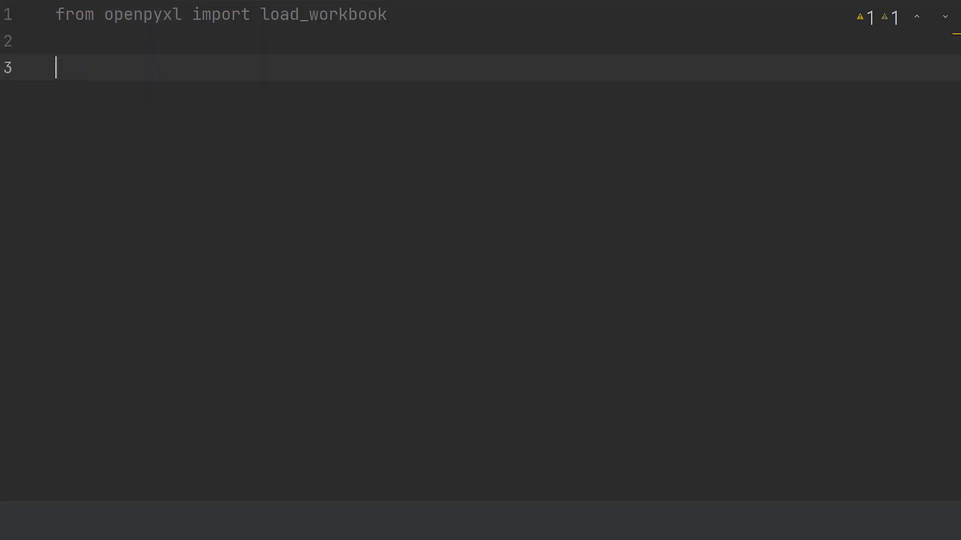
Load 'names.xlsx' into the variable wb using load_workbook
text(wb =)
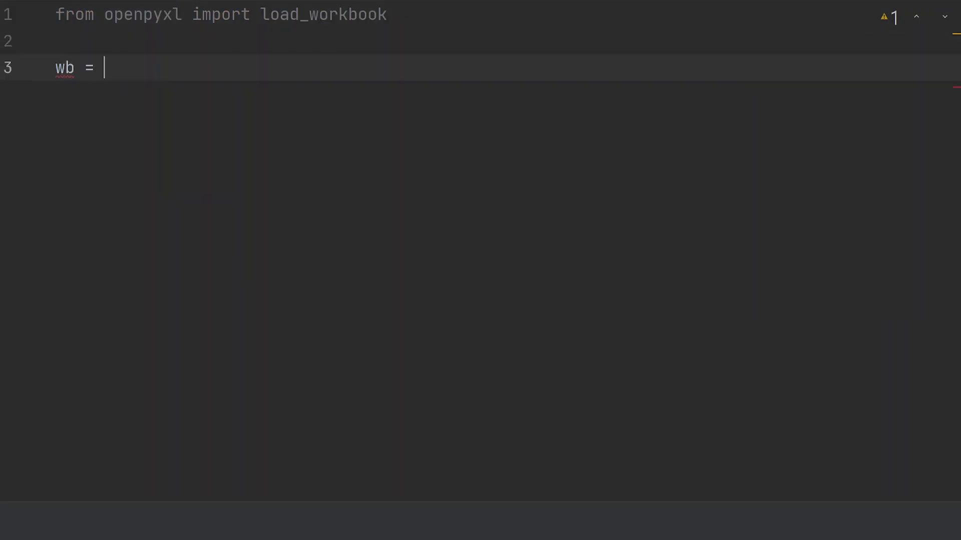
text(l)
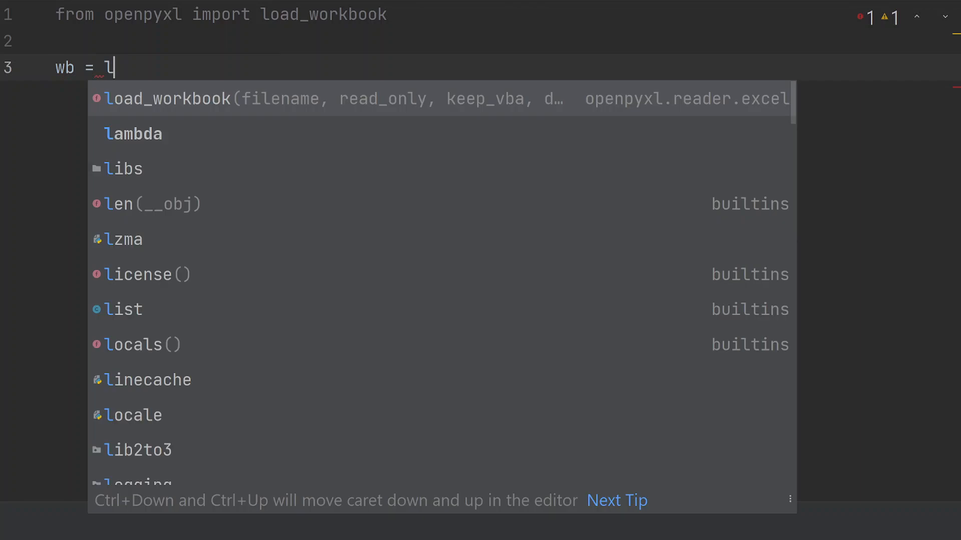
text(oad_workbook(')
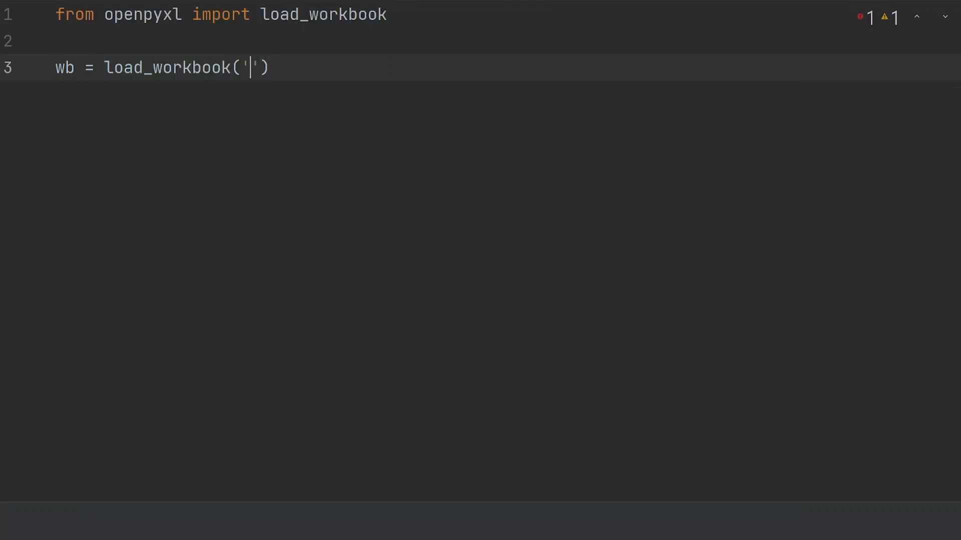
text(names)
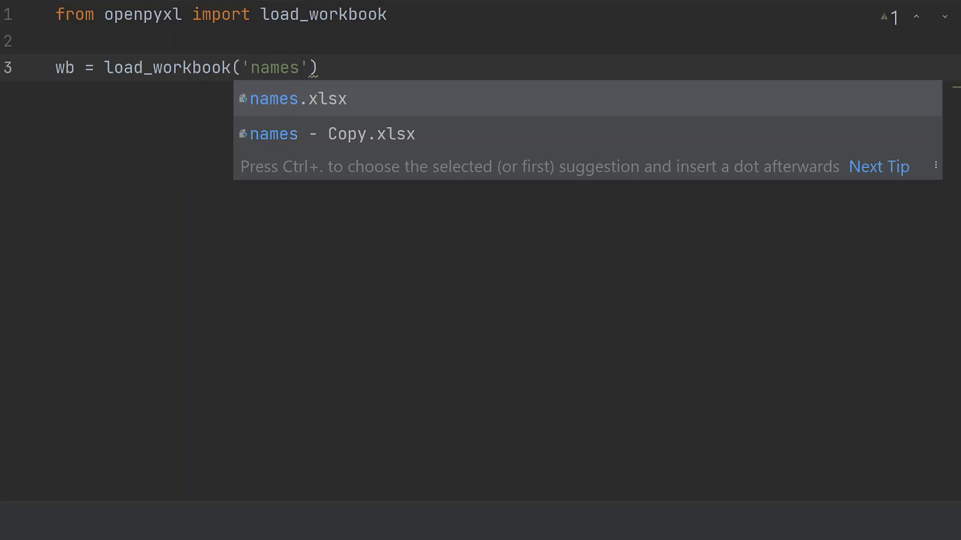
text(.xlsx)
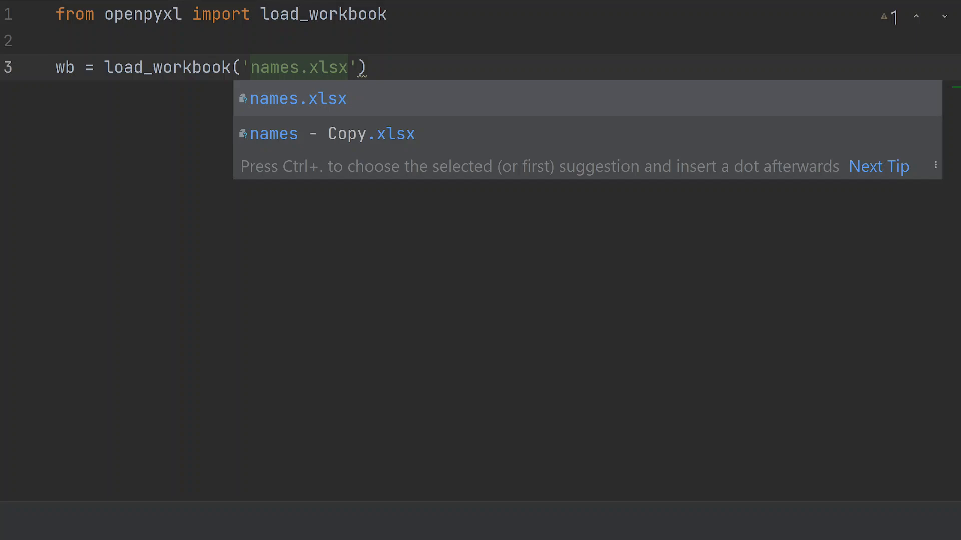
key(enter)
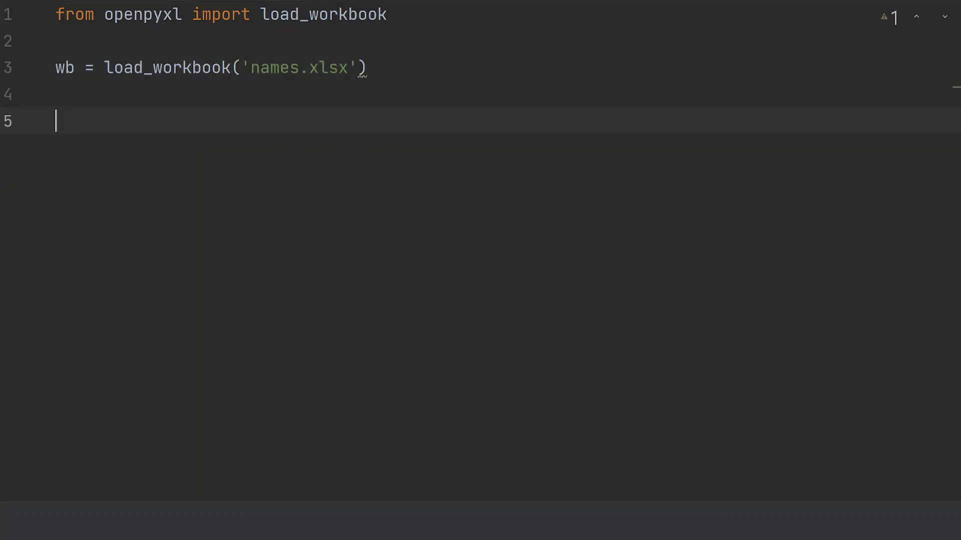
Assign the workbook's 'Sheet1' worksheet to ws
text(ws = w)
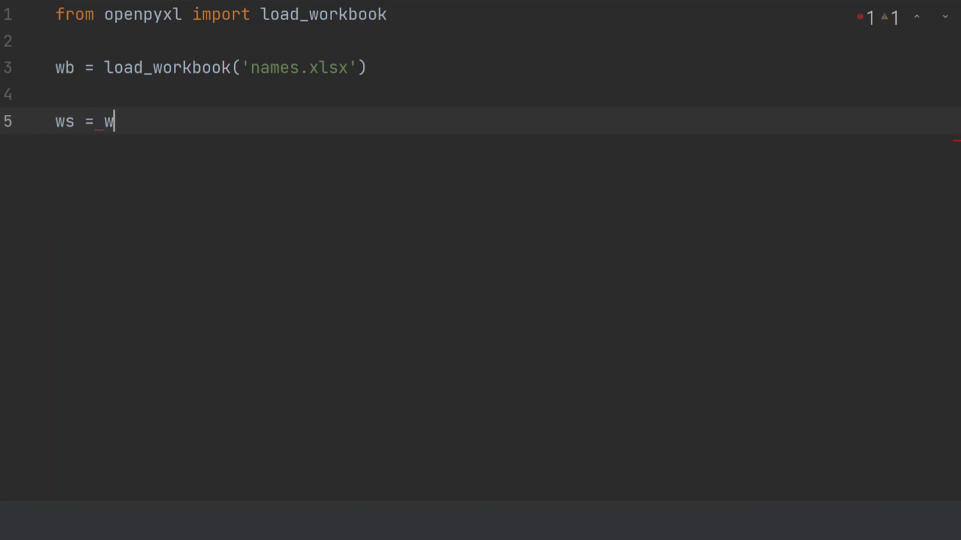
text(b['S'])
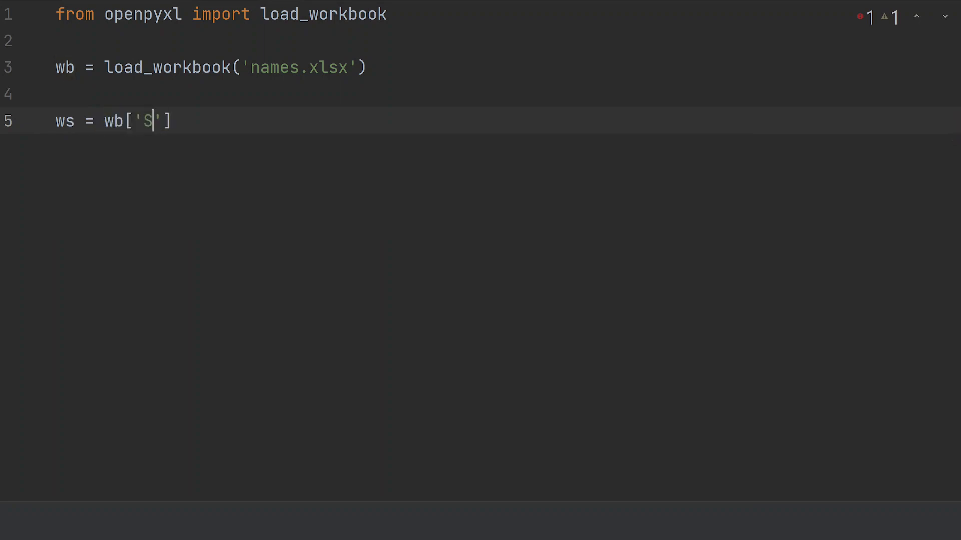
text(heet1)
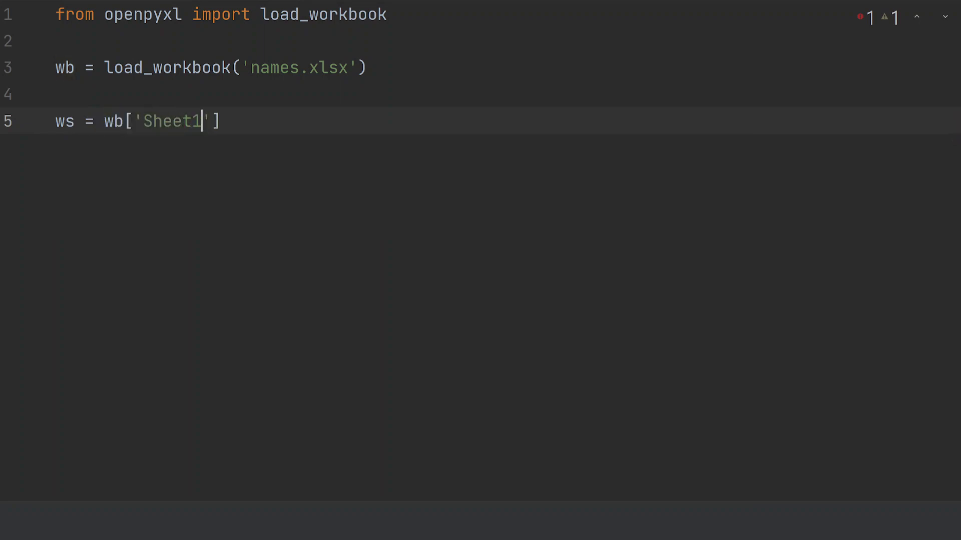
key(Enter)
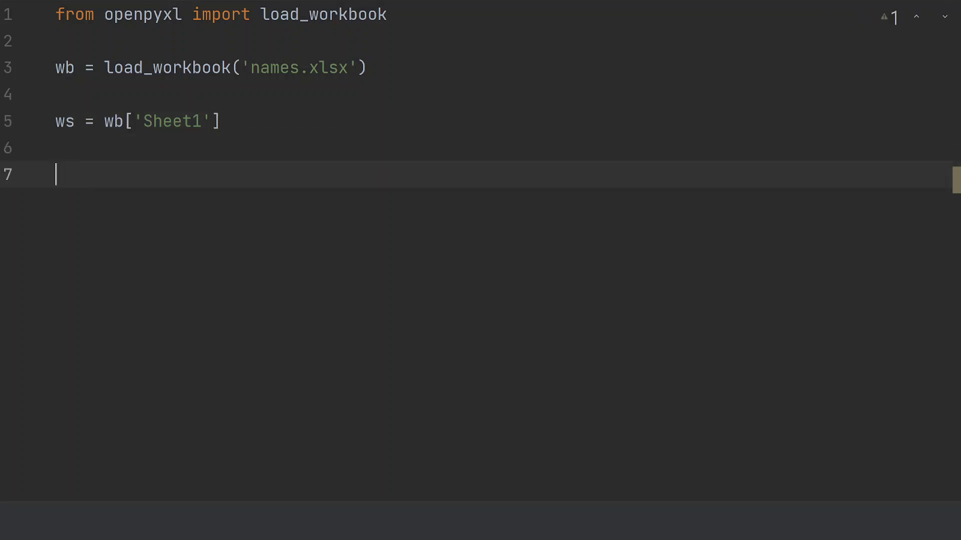
Set ws.column_dimensions['A'].width to 15
text(w)
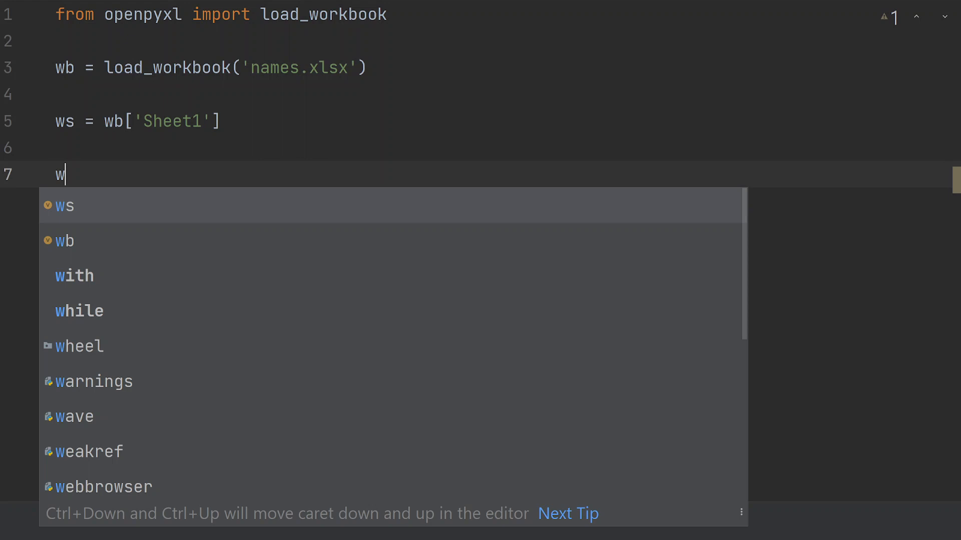
text(s.c)
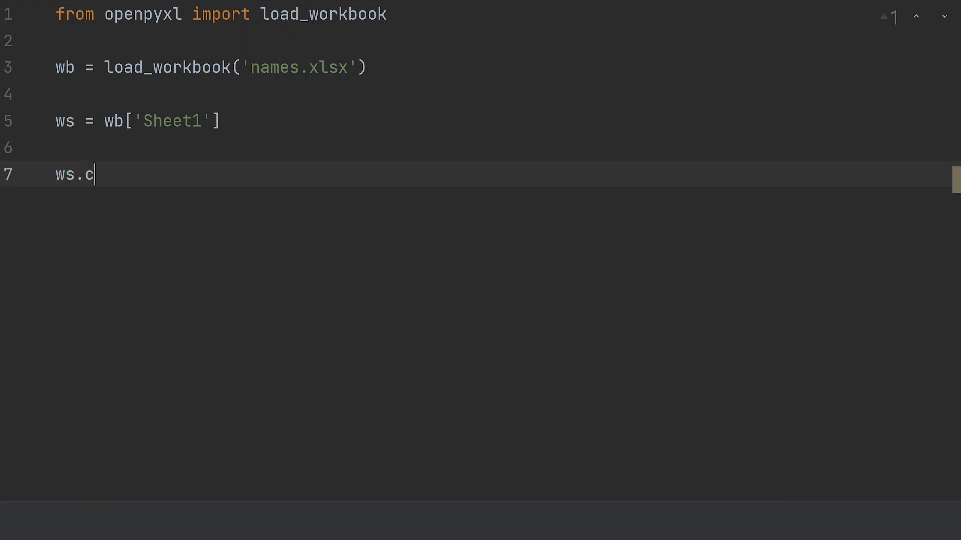
text(olumn_)
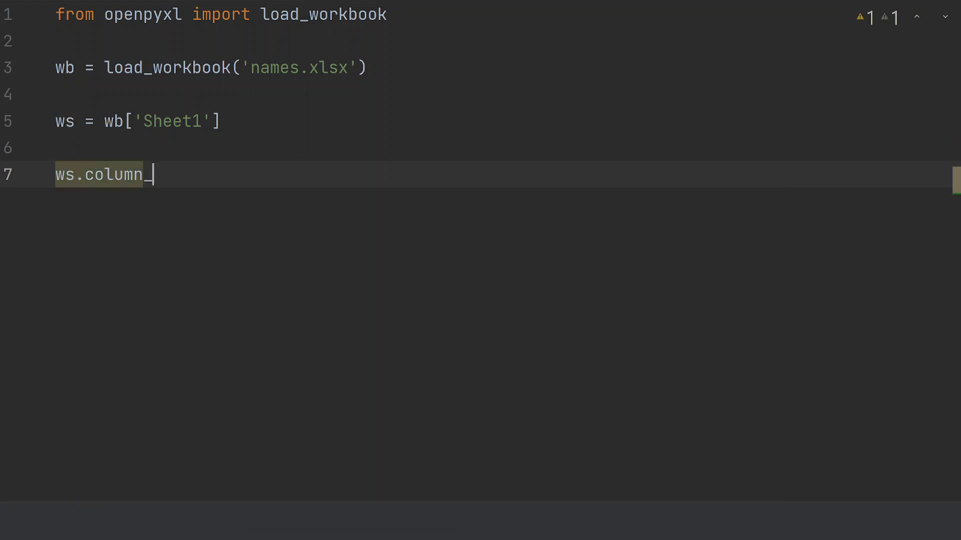
text(dimensio)
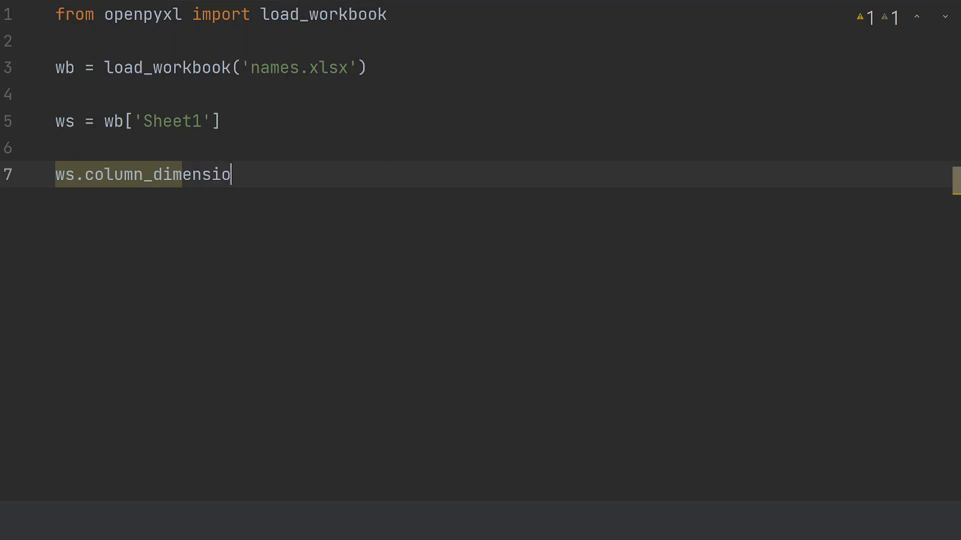
text(ns[])
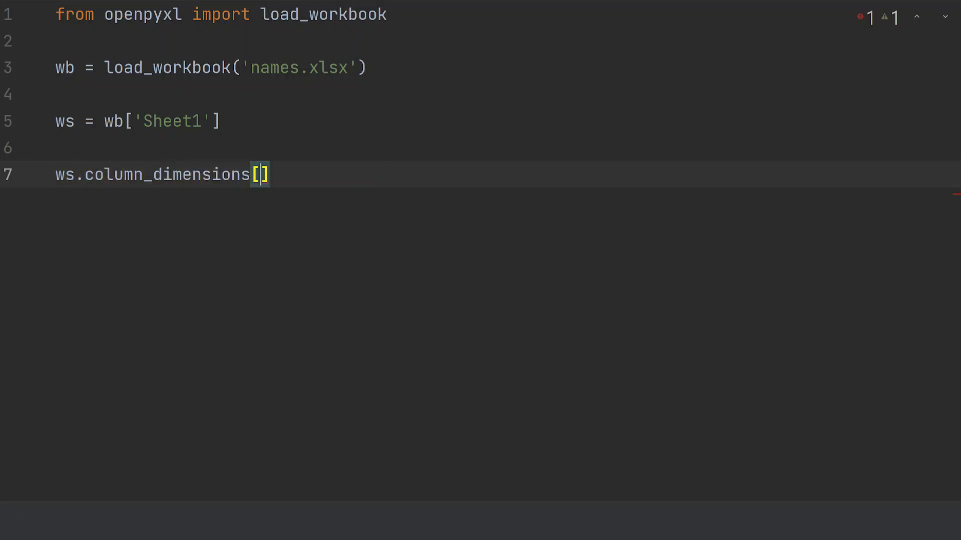
text('A')
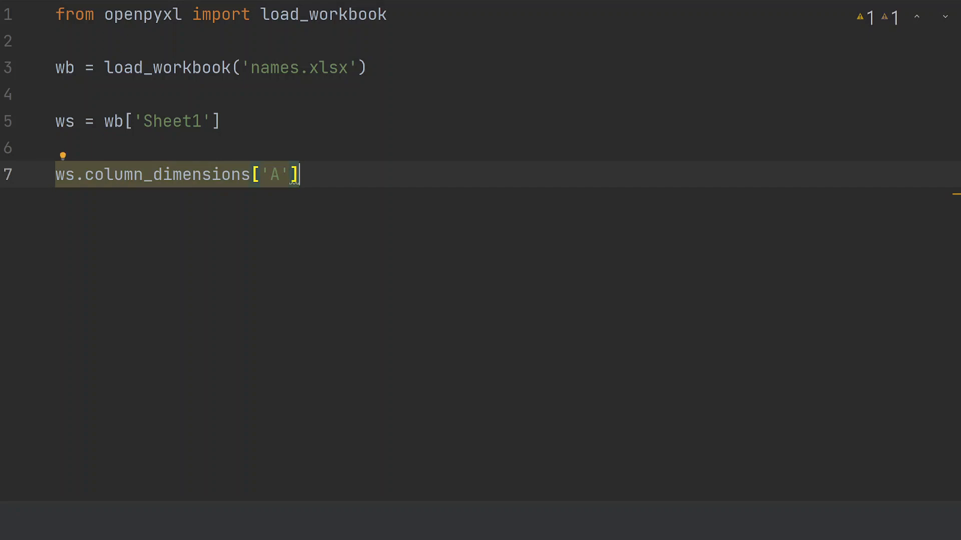
text(.wid)
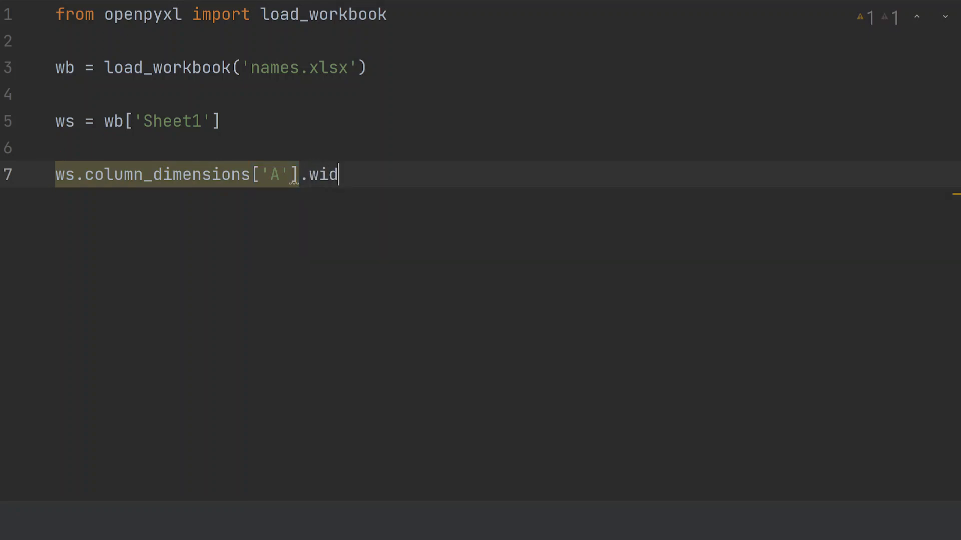
text(th)
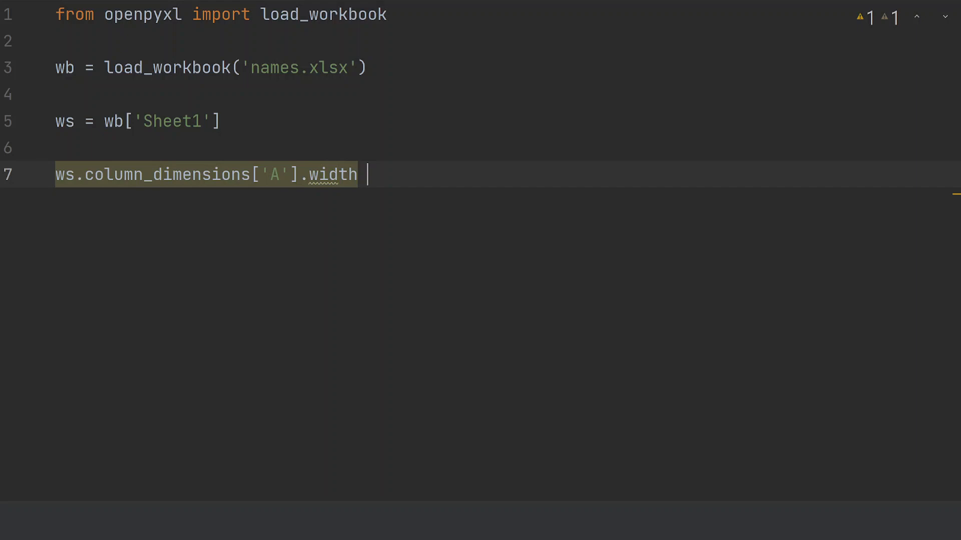
text(= 15)
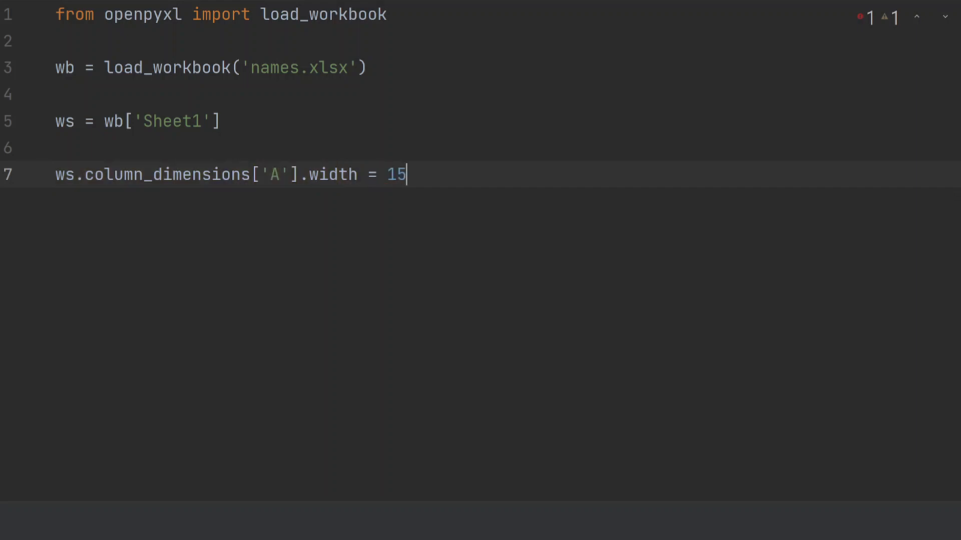
key(Enter)
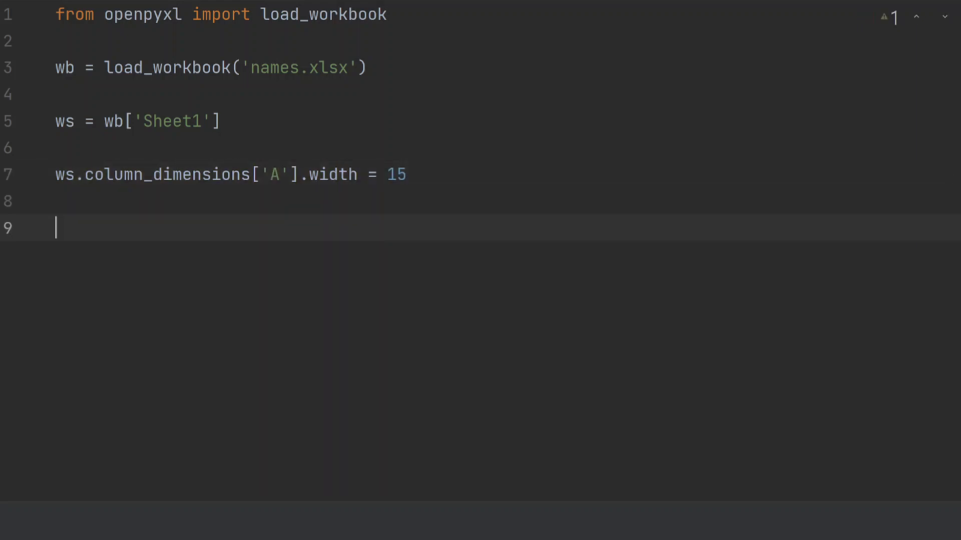
Save the workbook back to 'names.xlsx' with wb.save
text(wb.)
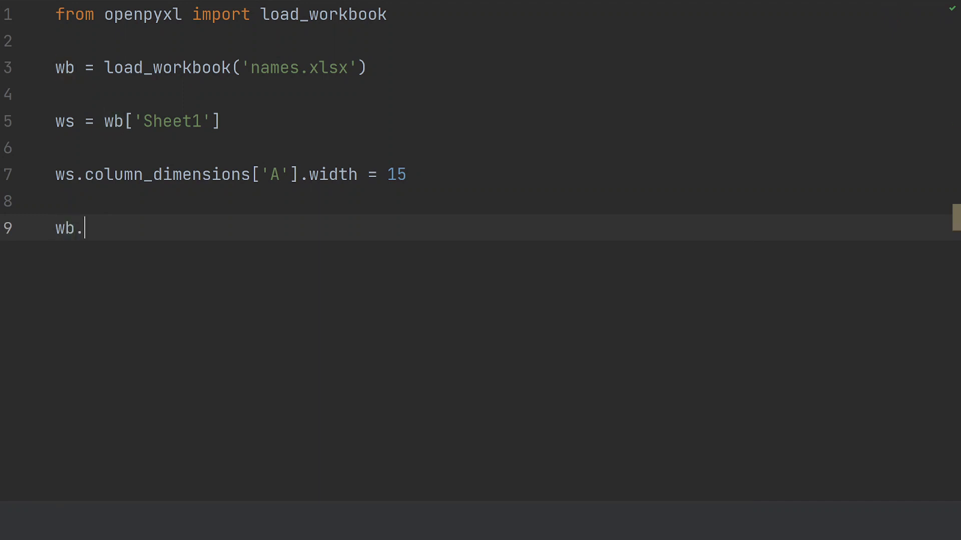
text(save())
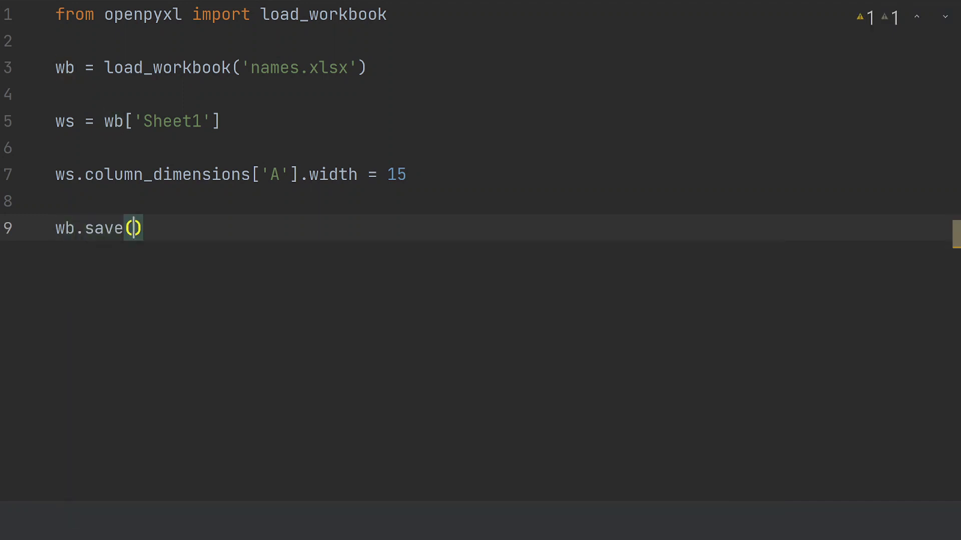
text('nam)
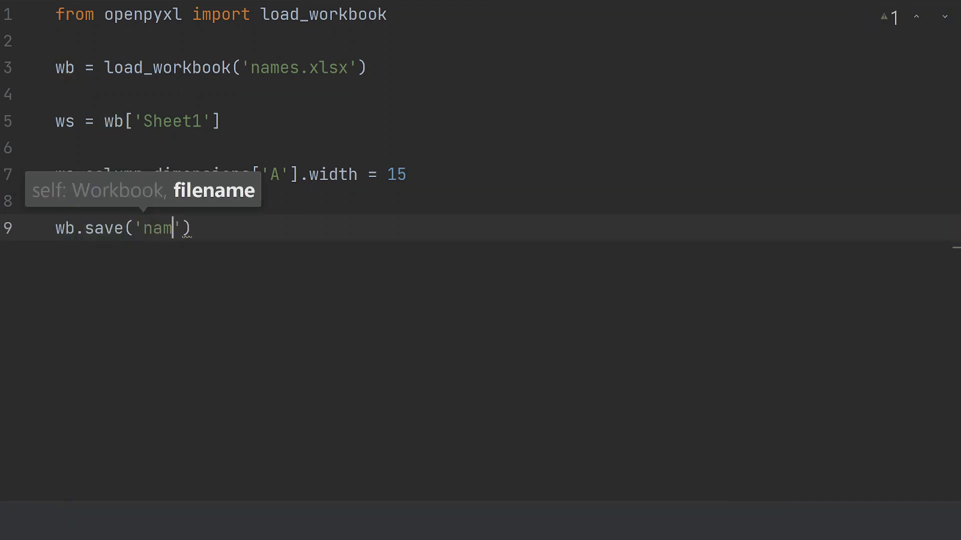
text(es.xlsx)
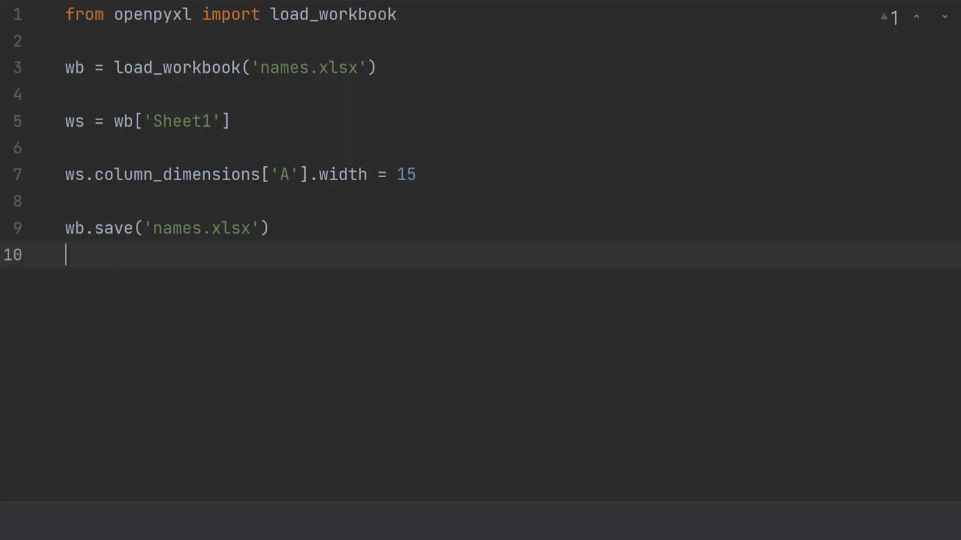
Close the workbook with wb.close()
text(wb.col)
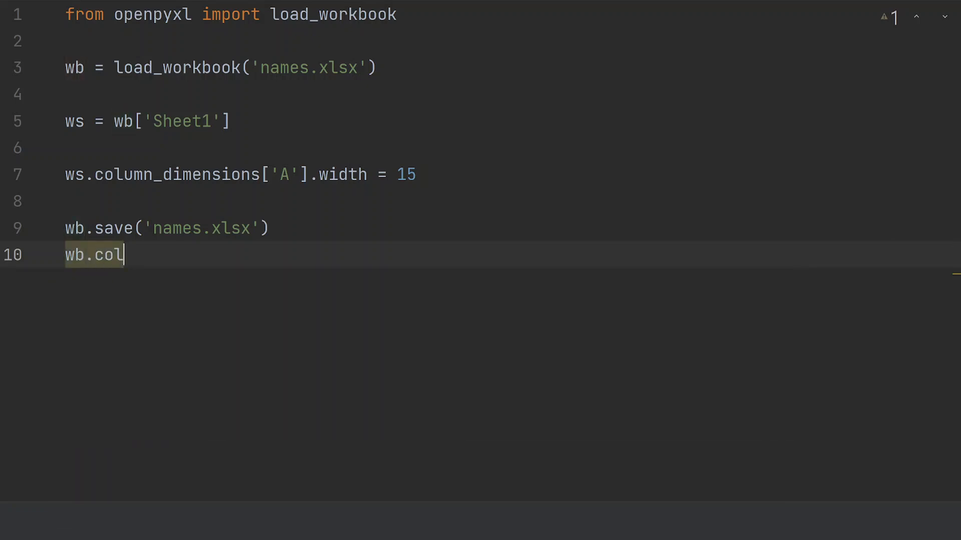
text(close)
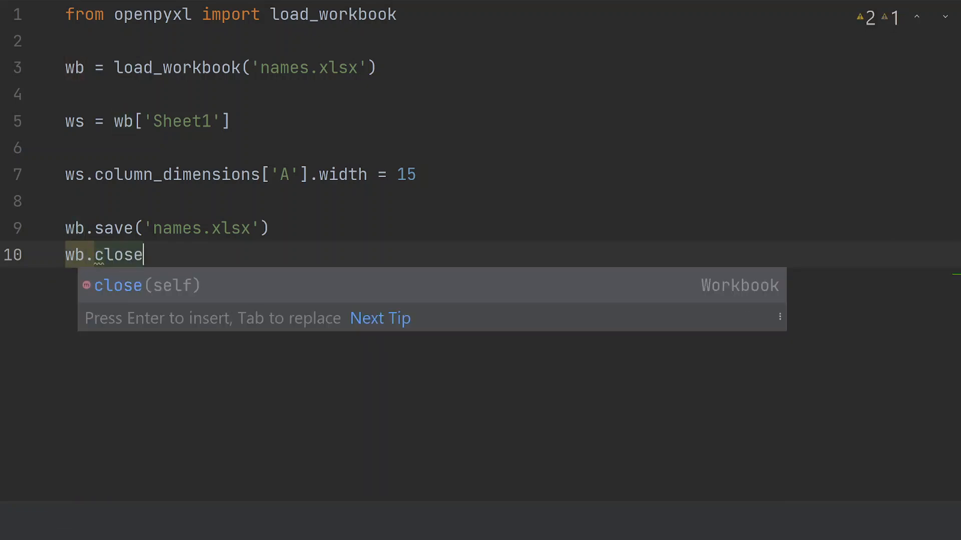
key(Enter)
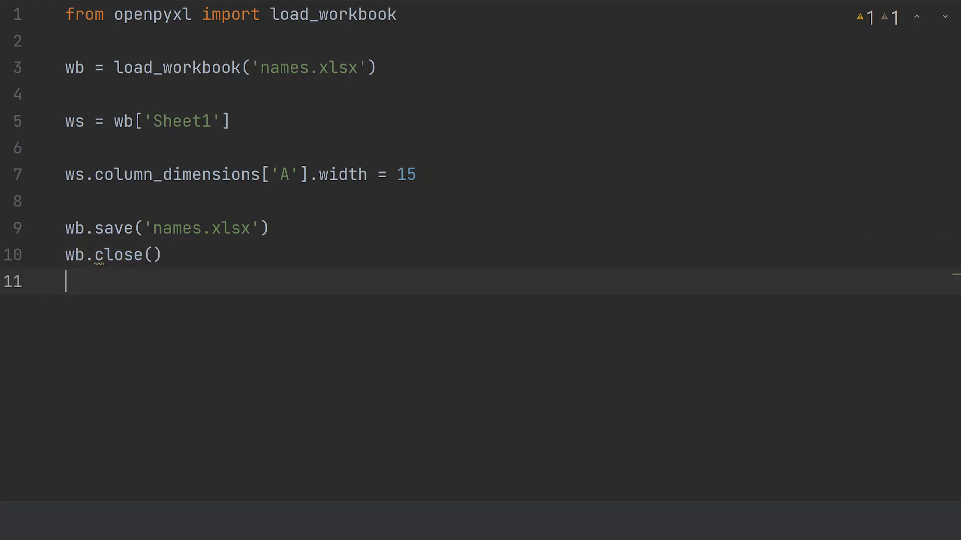
key(Enter)
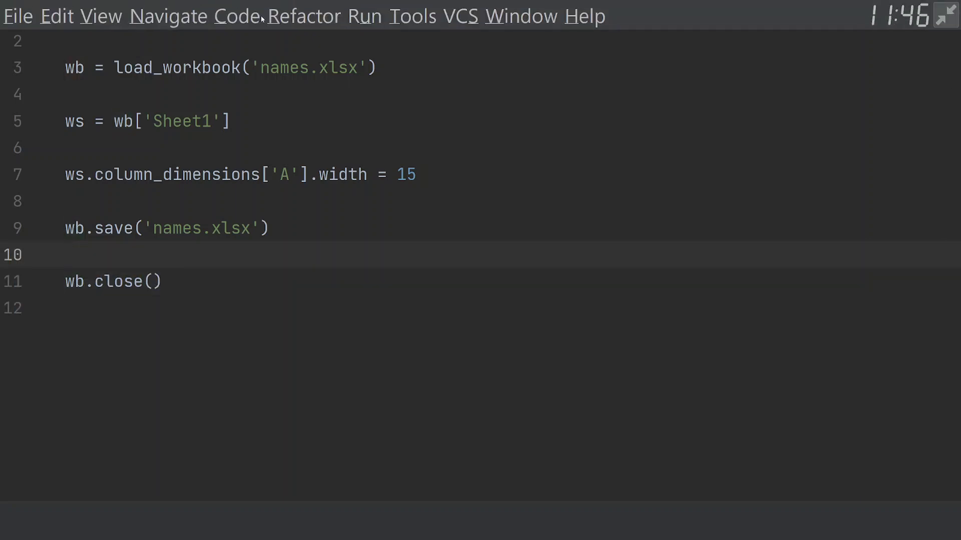
Run the 'main' script from the Run menu
click(363, 16)
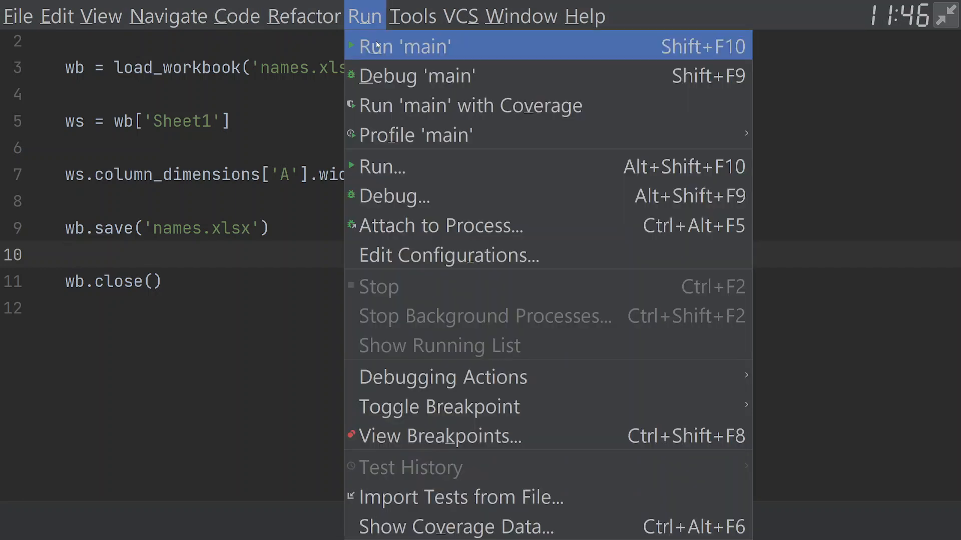
click(400, 46)
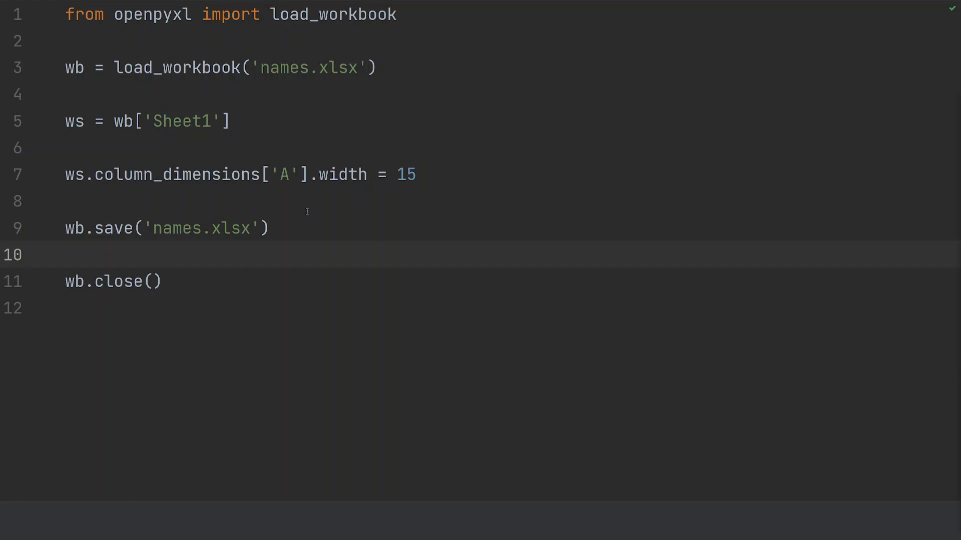
Add a line setting column B's width to 15 below the column A line
text(ws.column_dimensions['B'].width = 15)
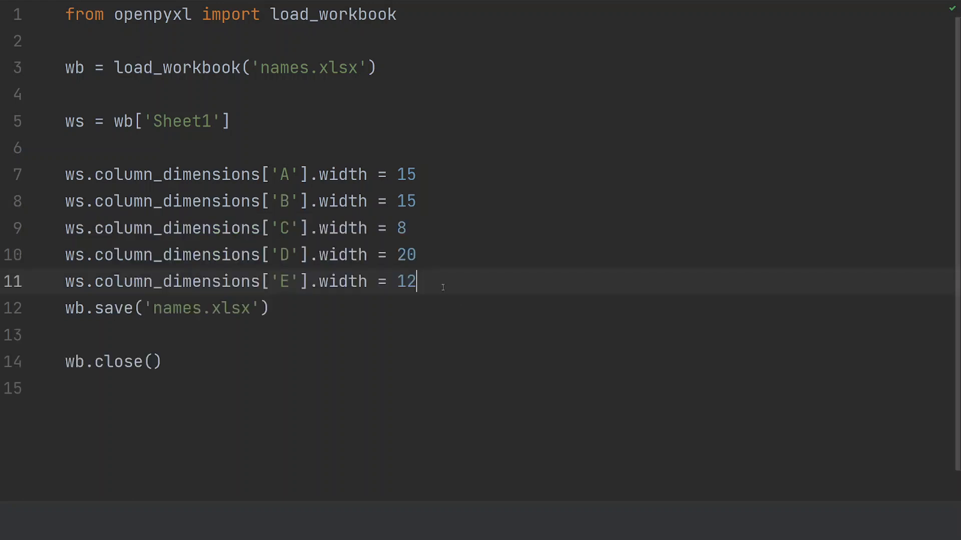
key(enter)
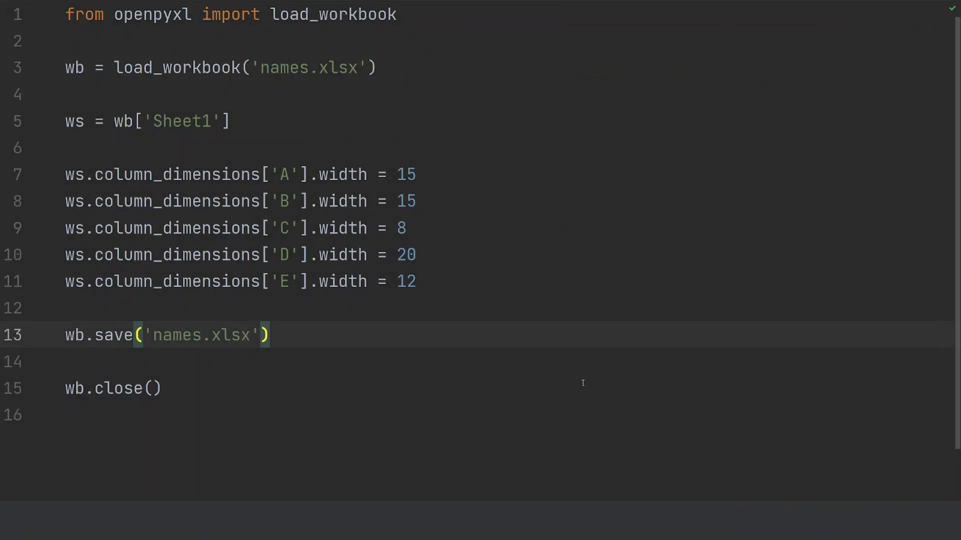
mouse_move(563, 374)
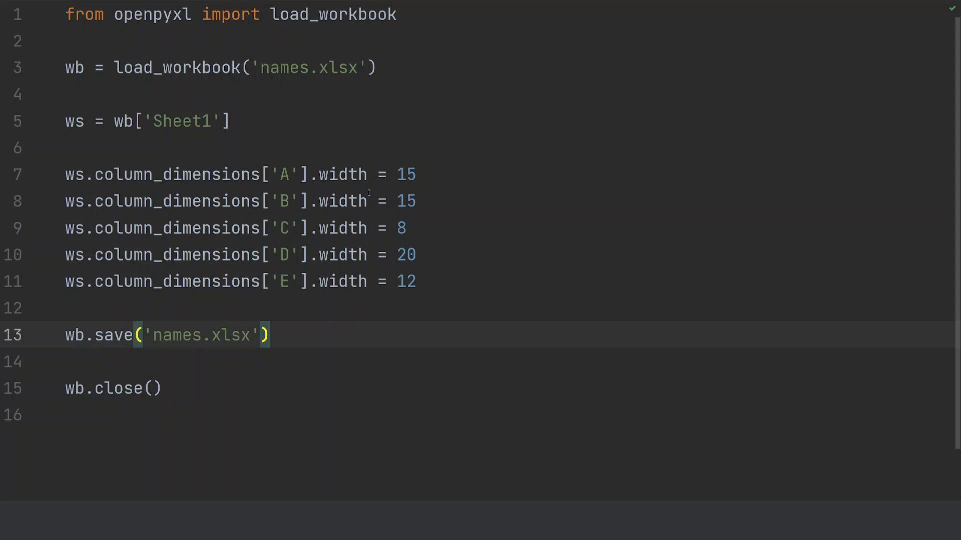
mouse_move(619, 387)
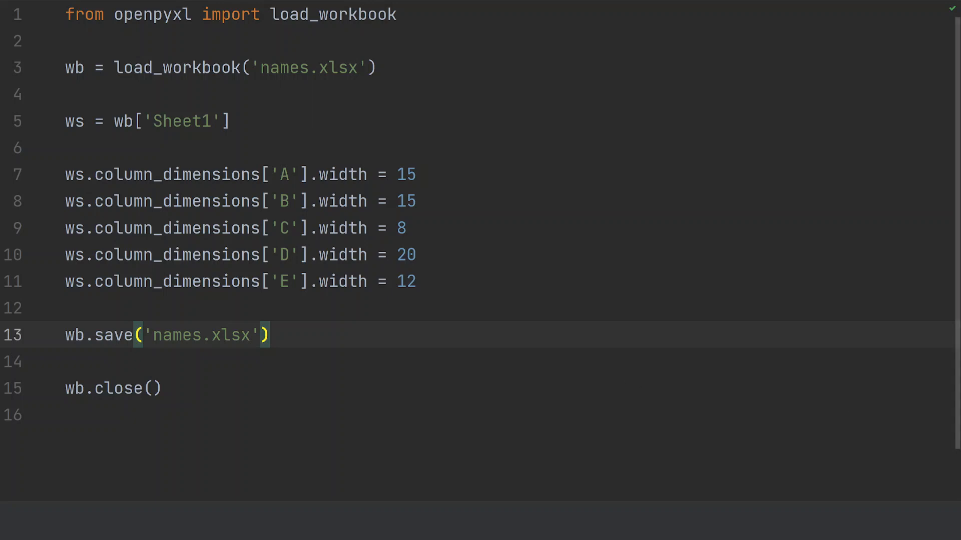
mouse_move(620, 284)
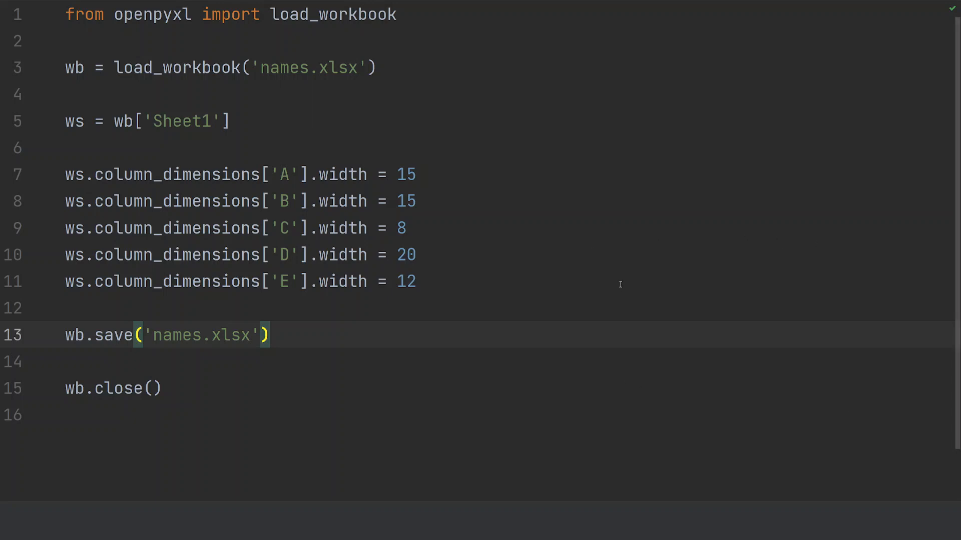
mouse_move(861, 304)
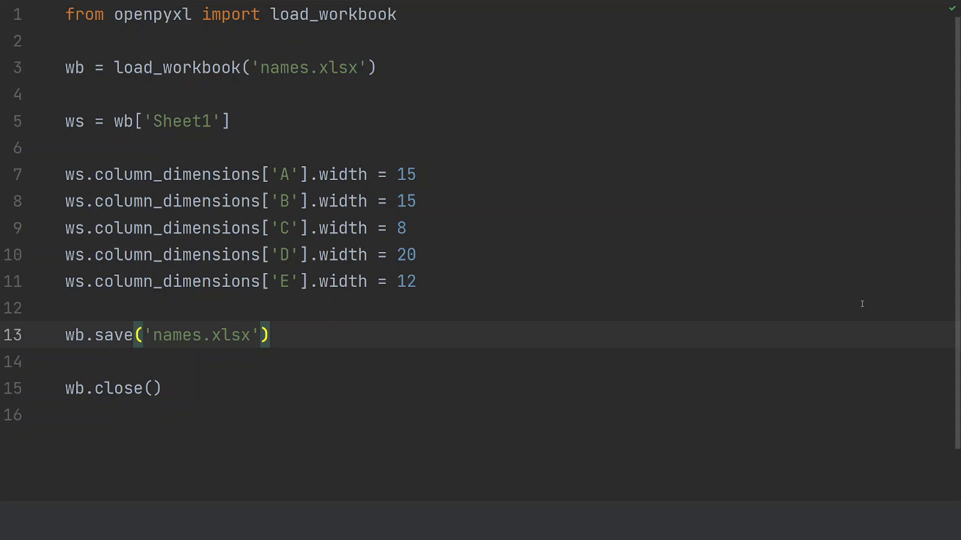